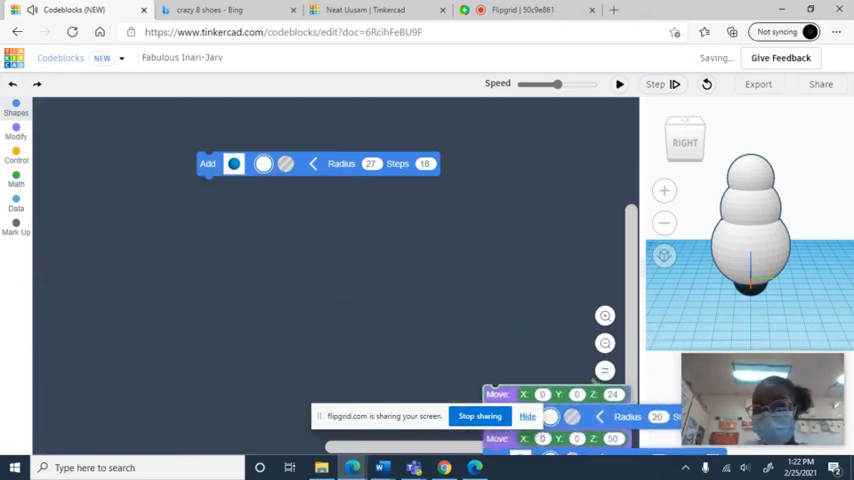
Step: Add a white sphere of radius 27 from Shapes and run the code to preview it
{"action": "left_click", "coordinate": [16, 136]}
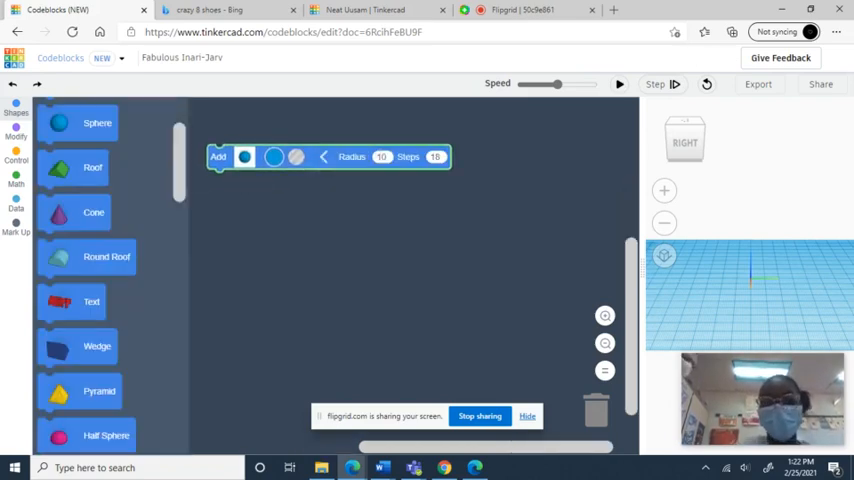
{"action": "left_click", "coordinate": [272, 156]}
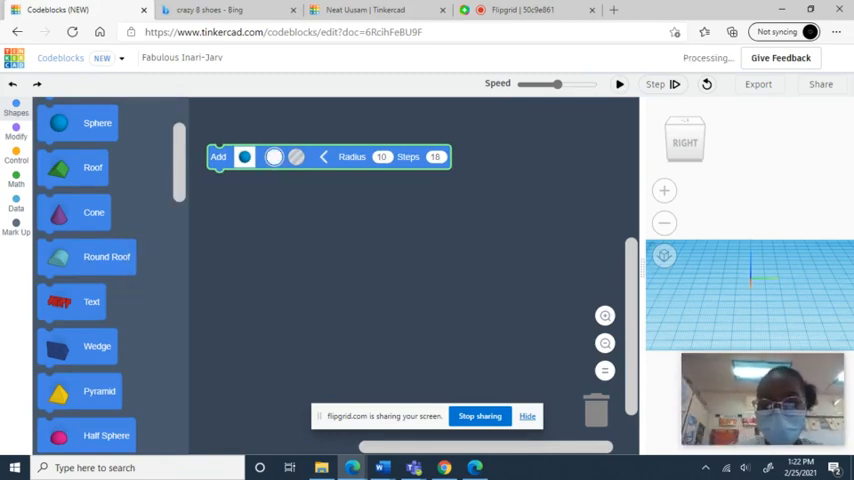
{"action": "left_click", "coordinate": [382, 156]}
{"action": "type", "text": "27"}
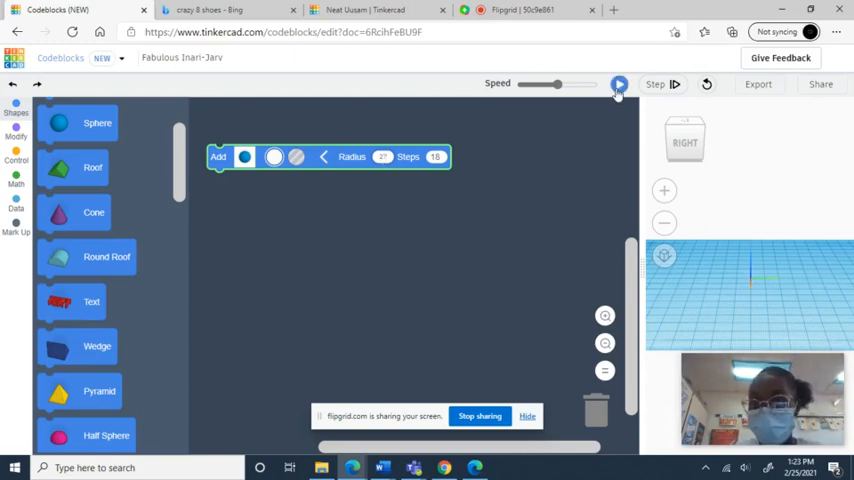
{"action": "left_click", "coordinate": [620, 84]}
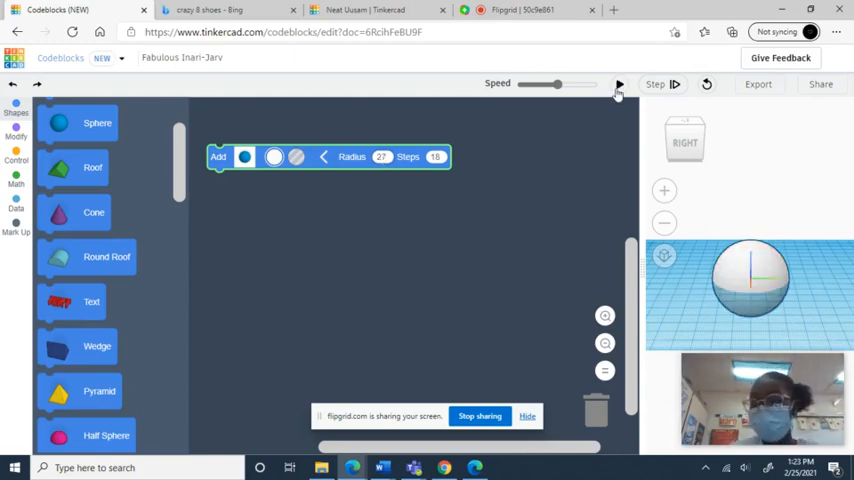
Step: Attach a Move block (X 0, Y 0, Z 24) under the sphere and a second Add sphere below it
{"action": "left_click", "coordinate": [618, 84]}
{"action": "type", "text": "24"}
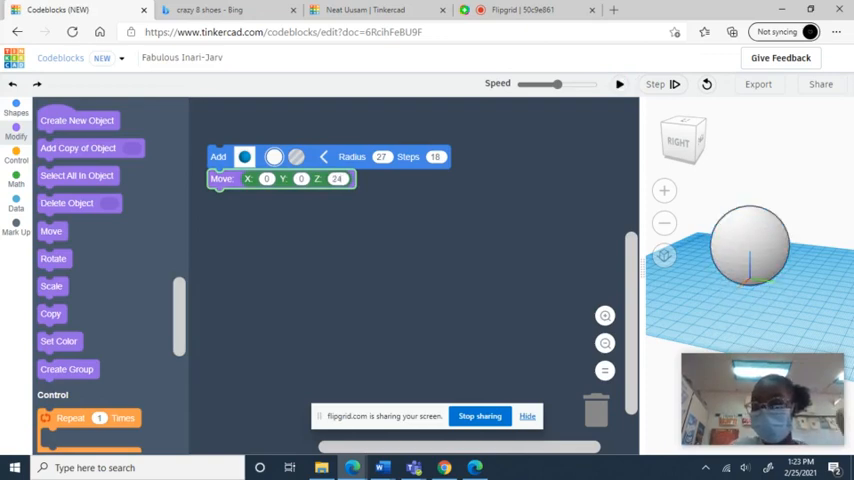
{"action": "scroll", "scroll_direction": "down", "scroll_amount": 3}
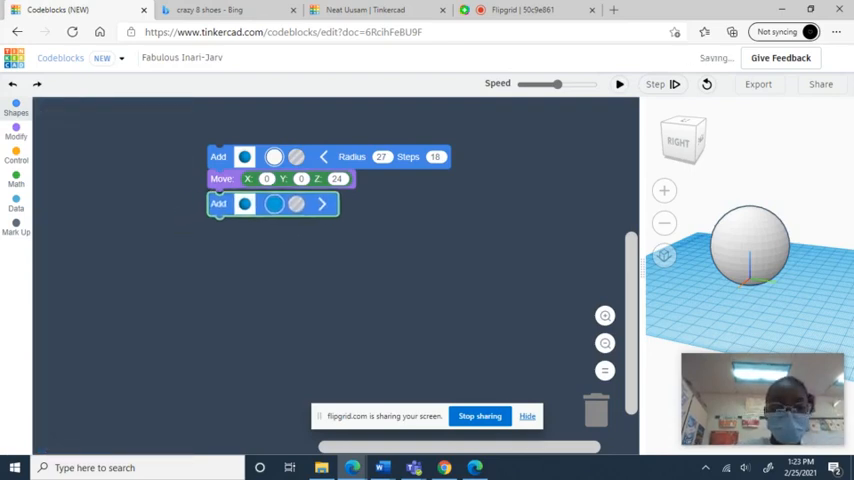
Step: Make the second sphere white with radius 20, add a Move under it, run, and attach a third sphere
{"action": "left_click", "coordinate": [16, 108]}
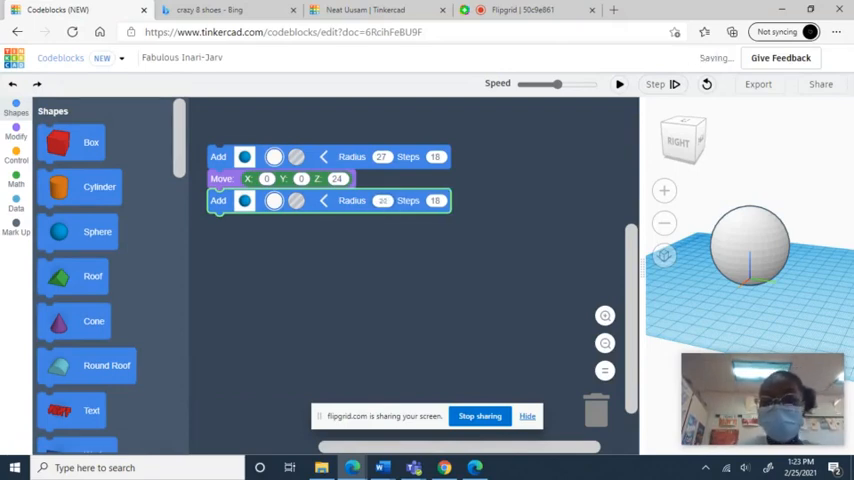
{"action": "left_click", "coordinate": [620, 84]}
{"action": "type", "text": "50"}
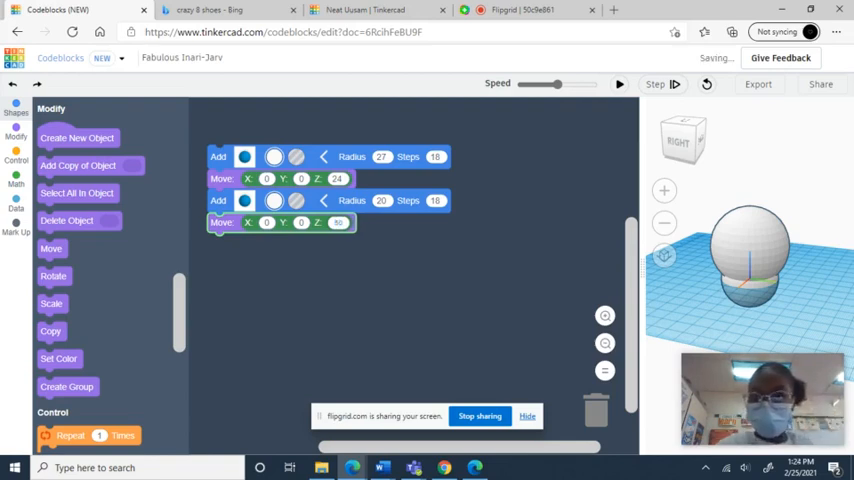
{"action": "left_click", "coordinate": [620, 84]}
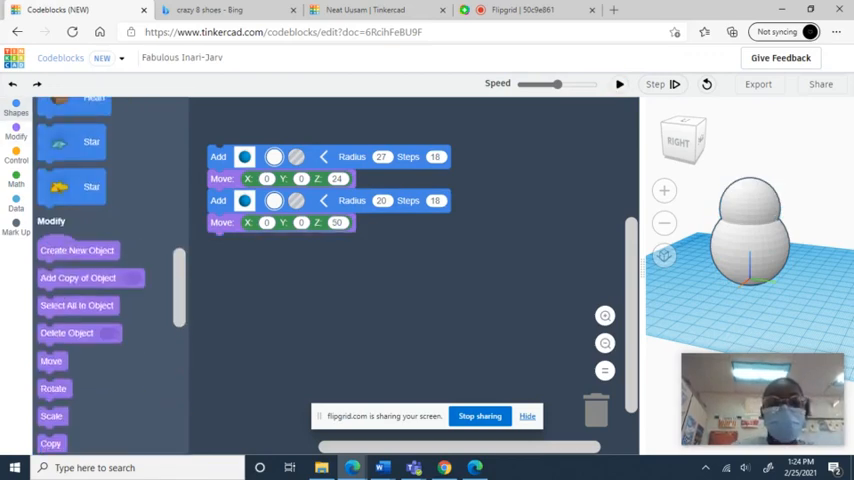
{"action": "scroll", "scroll_direction": "down", "scroll_amount": 3}
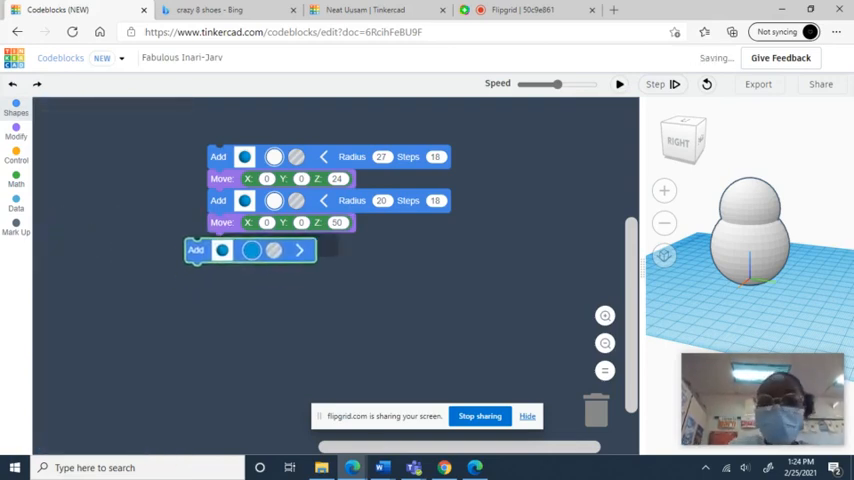
Step: Make the third sphere white with radius 15, add a Move beneath it, and rerun the code
{"action": "left_click", "coordinate": [16, 104]}
{"action": "type", "text": "70"}
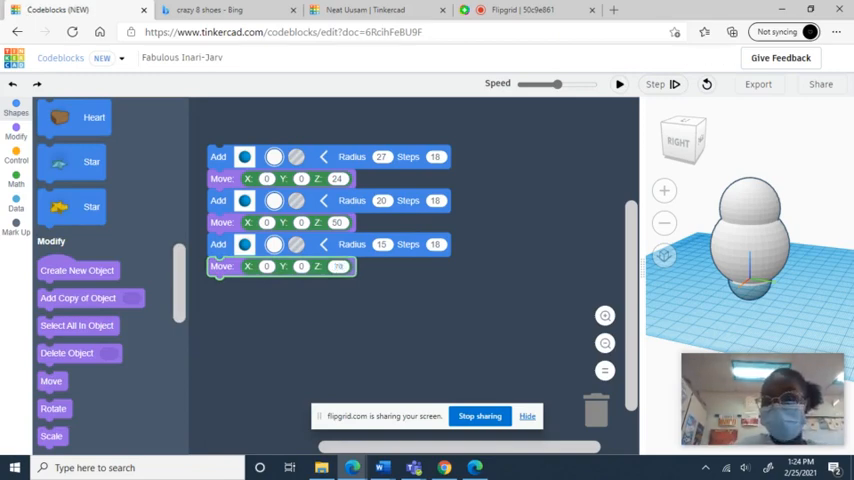
{"action": "left_click", "coordinate": [618, 84]}
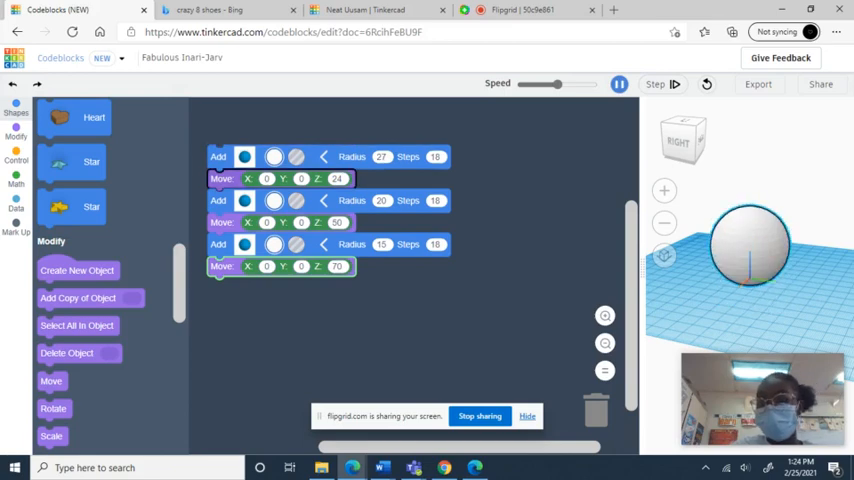
Step: Add a new sphere coloured black and run the code to preview the snowman
{"action": "left_click", "coordinate": [656, 84]}
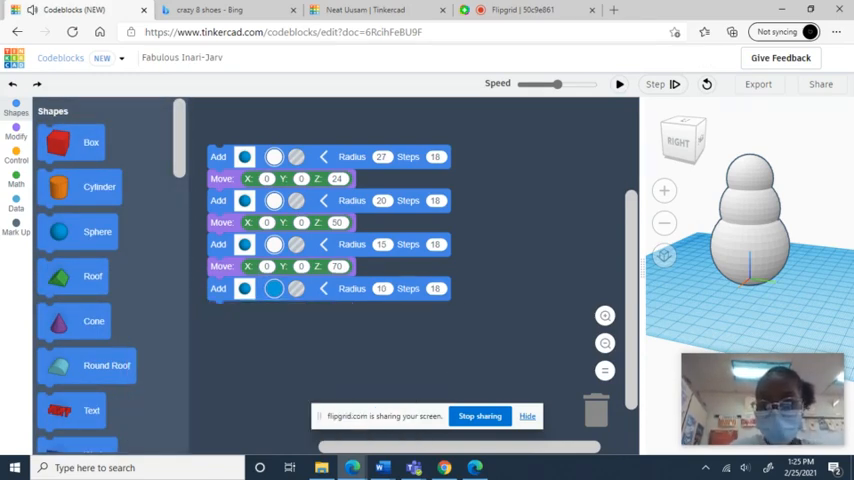
{"action": "left_click", "coordinate": [272, 288]}
{"action": "type", "text": "12"}
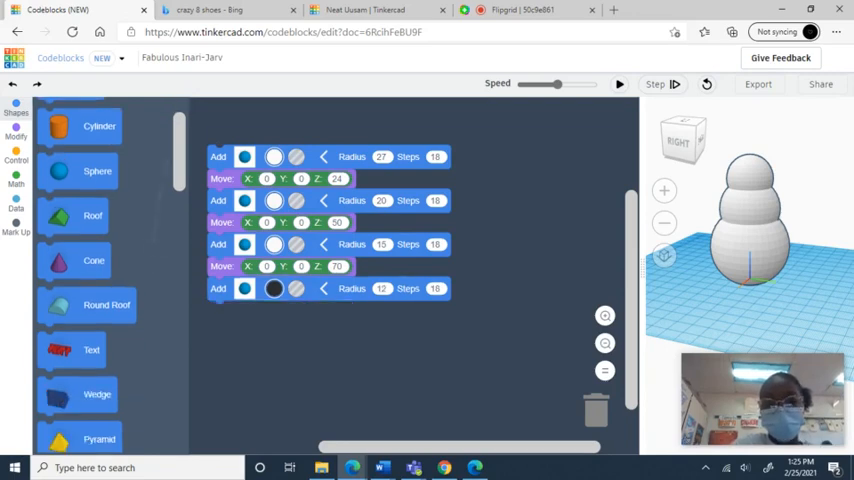
{"action": "left_click", "coordinate": [620, 84]}
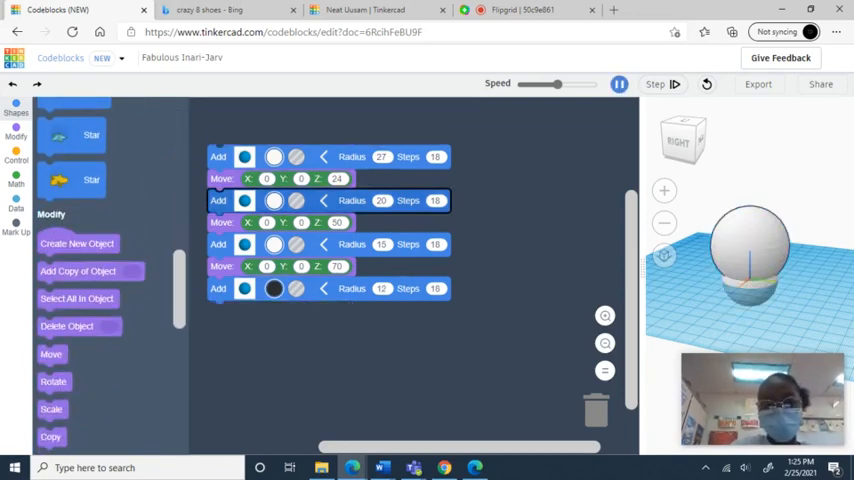
Step: Attach a Move block under the black sphere and set its X, Y and Z position values
{"action": "left_click", "coordinate": [656, 84]}
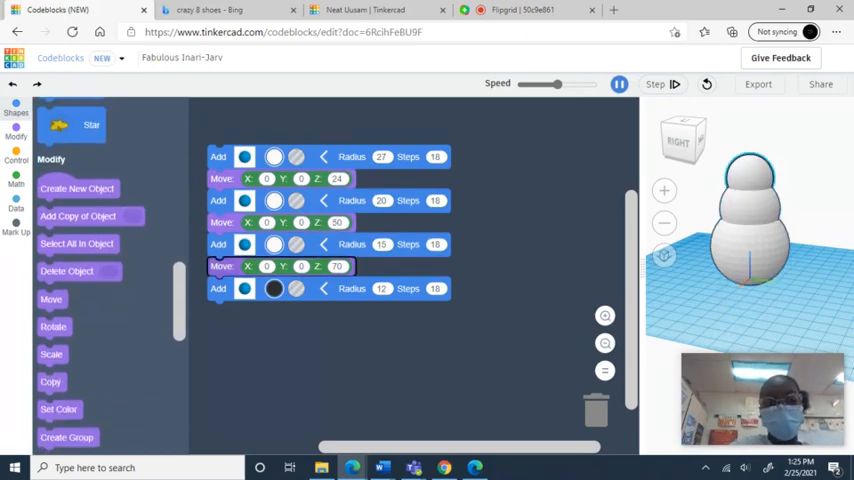
{"action": "left_click_drag", "start_coordinate": [52, 300], "coordinate": [184, 316]}
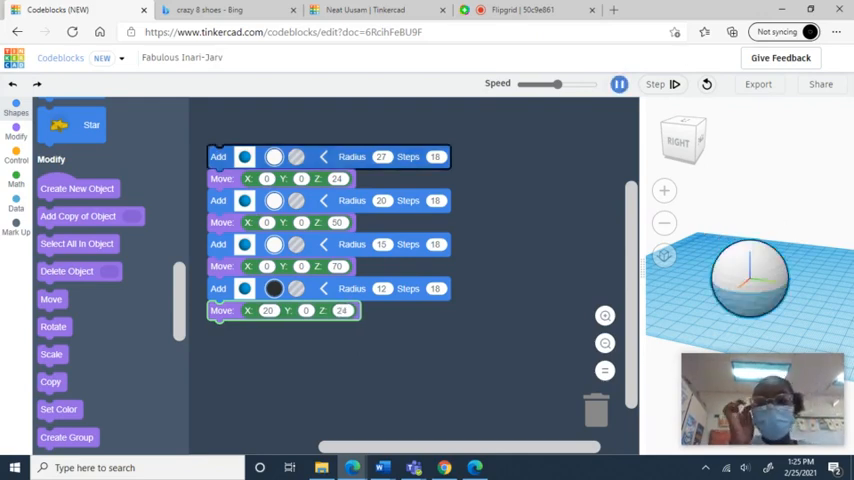
{"action": "left_click", "coordinate": [656, 84]}
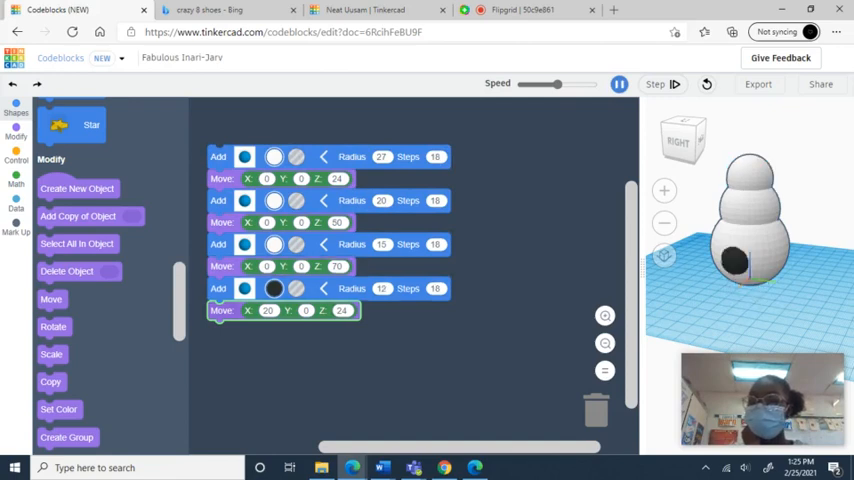
{"action": "left_click", "coordinate": [618, 84]}
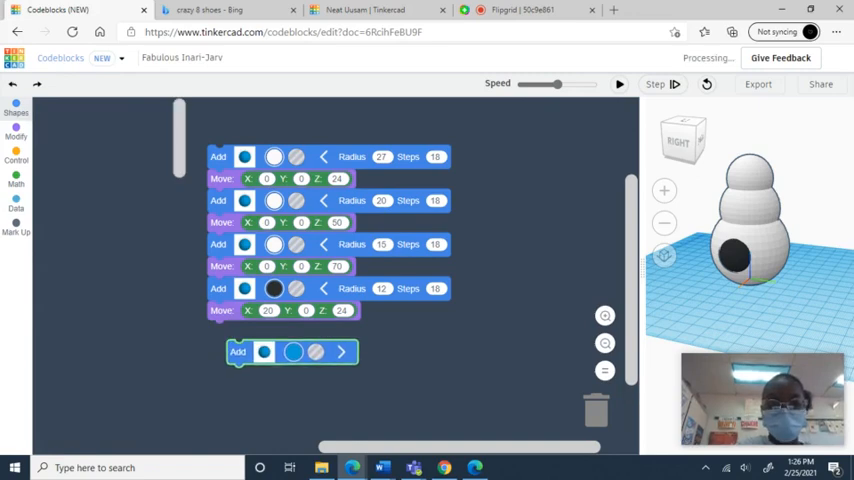
Step: Add a second black sphere at the bottom of the stack and run to rebuild the snowman
{"action": "left_click", "coordinate": [16, 108]}
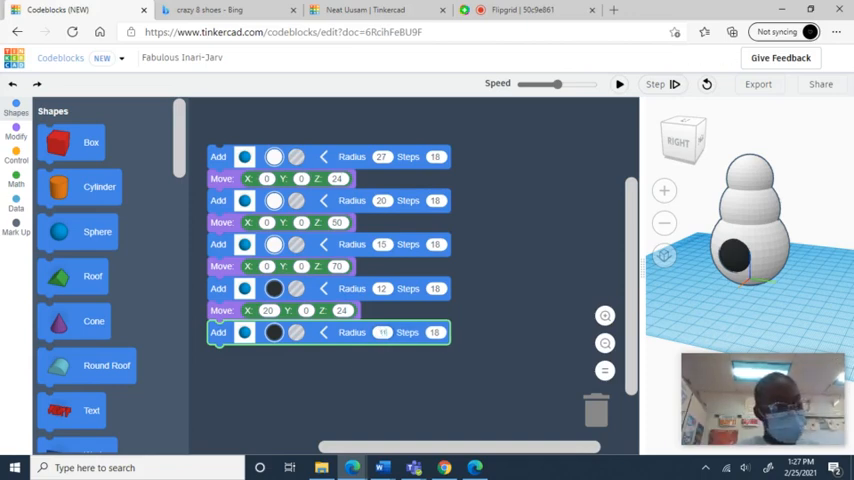
{"action": "left_click", "coordinate": [618, 84]}
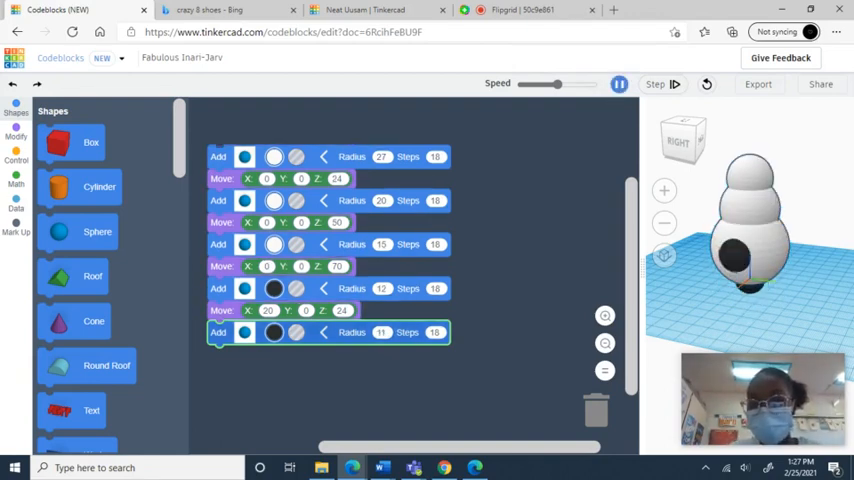
{"action": "left_click", "coordinate": [618, 84]}
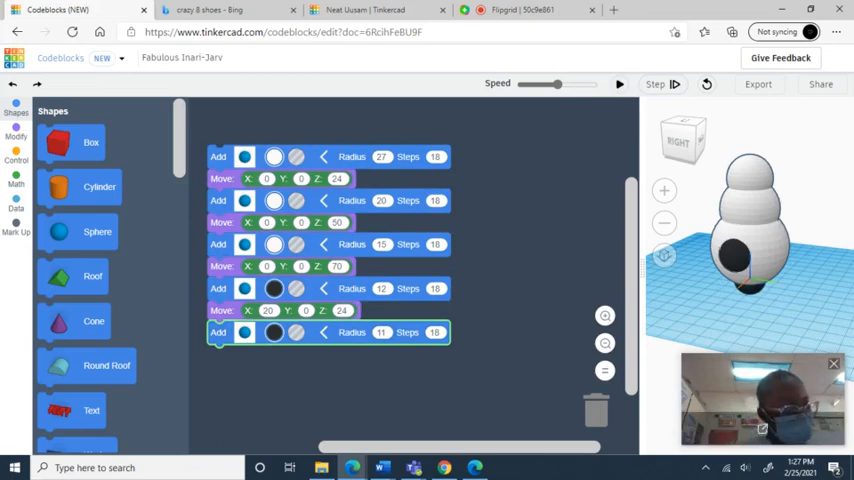
Step: Give the second black sphere its own Move with X, Y and Z values and rerun
{"action": "scroll", "scroll_direction": "down", "scroll_amount": 3}
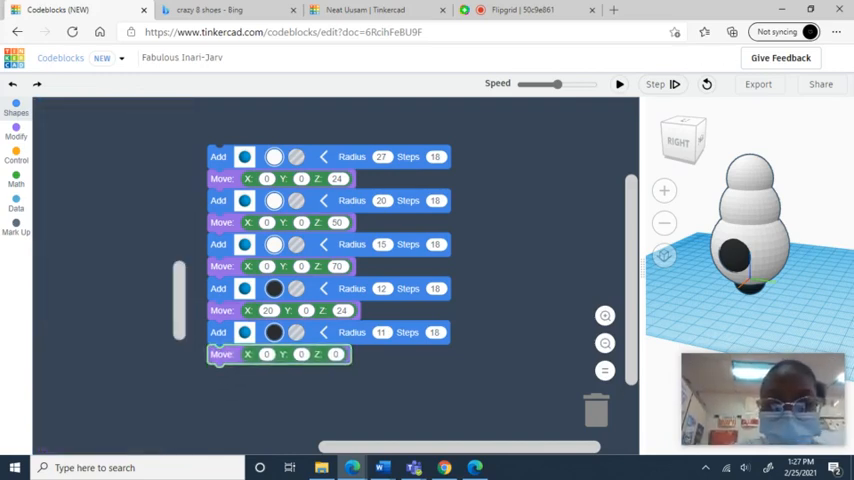
{"action": "left_click", "coordinate": [14, 136]}
{"action": "type", "text": "52"}
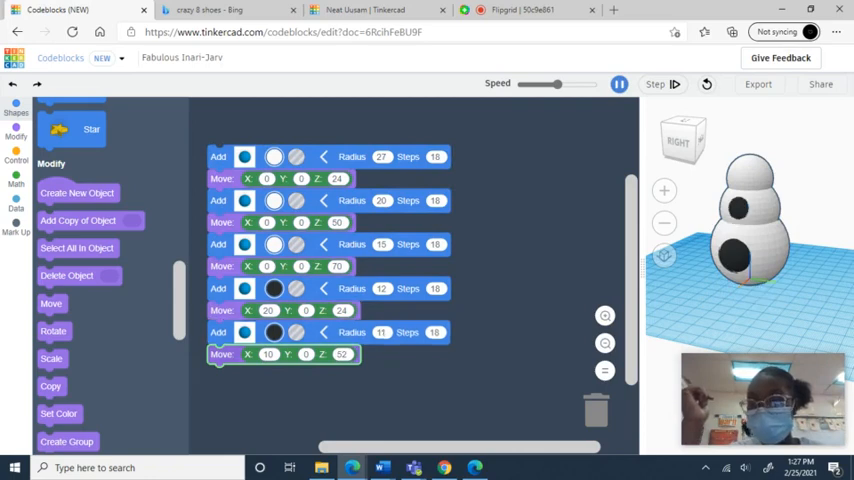
{"action": "left_click", "coordinate": [618, 84]}
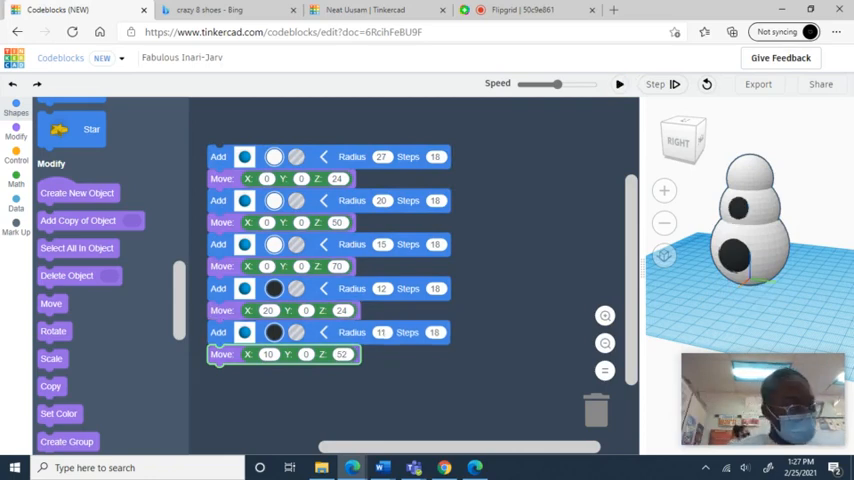
Step: Attach a Cone Add block at the end of the stack and expand its size settings
{"action": "scroll", "scroll_direction": "down", "scroll_amount": 3}
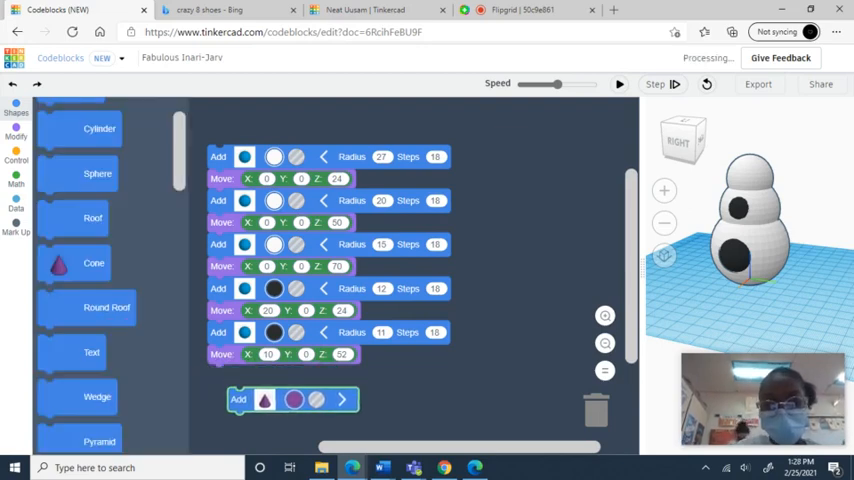
{"action": "left_click", "coordinate": [294, 400]}
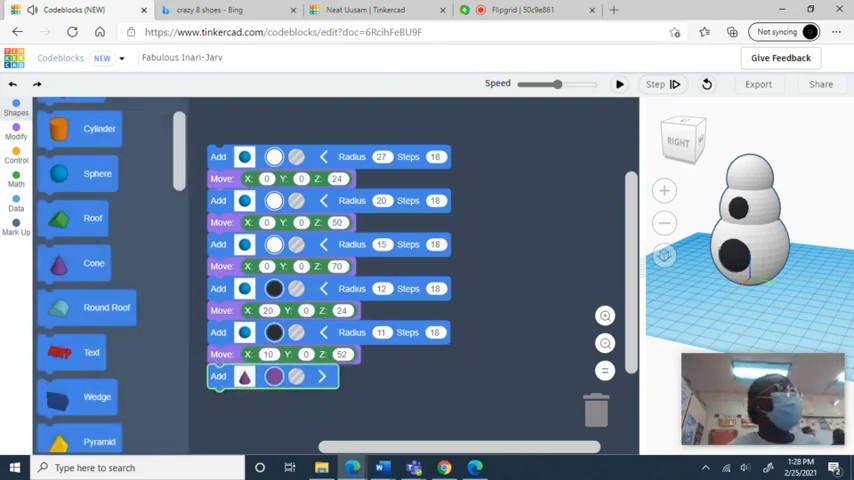
{"action": "left_click", "coordinate": [272, 376]}
{"action": "type", "text": "0.5"}
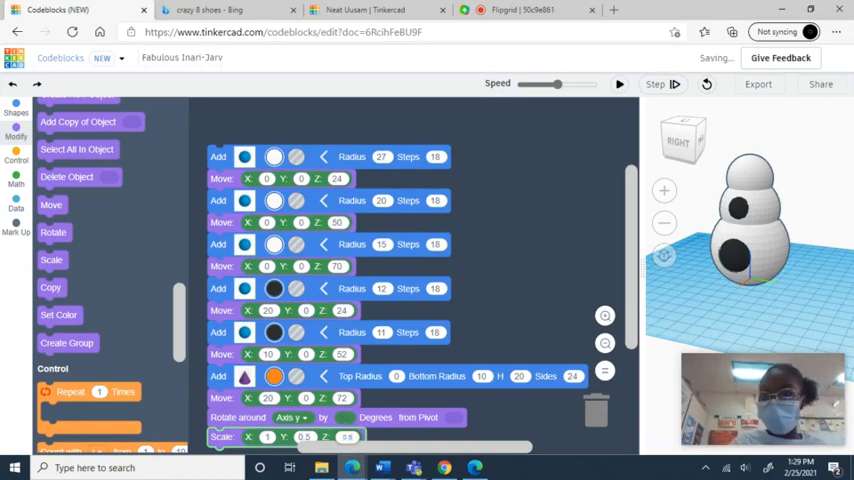
Step: Colour the cone orange, move, rotate and scale it into the nose, and run the code
{"action": "left_click", "coordinate": [618, 84]}
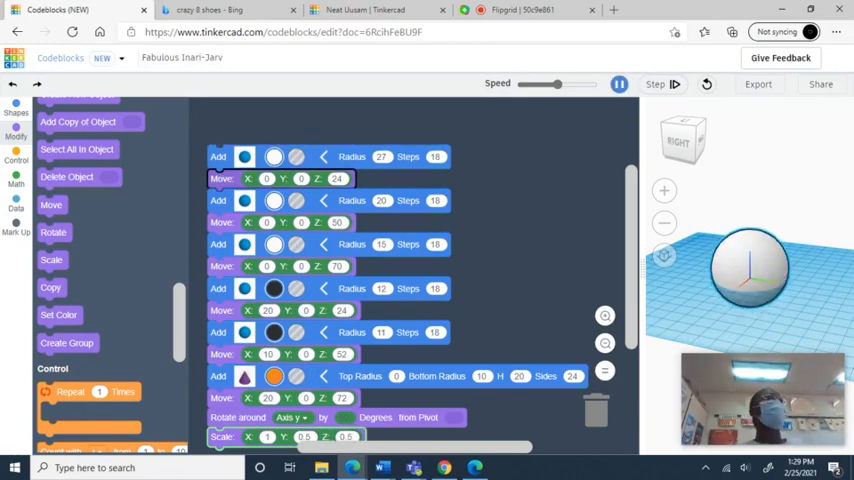
{"action": "left_click", "coordinate": [656, 84]}
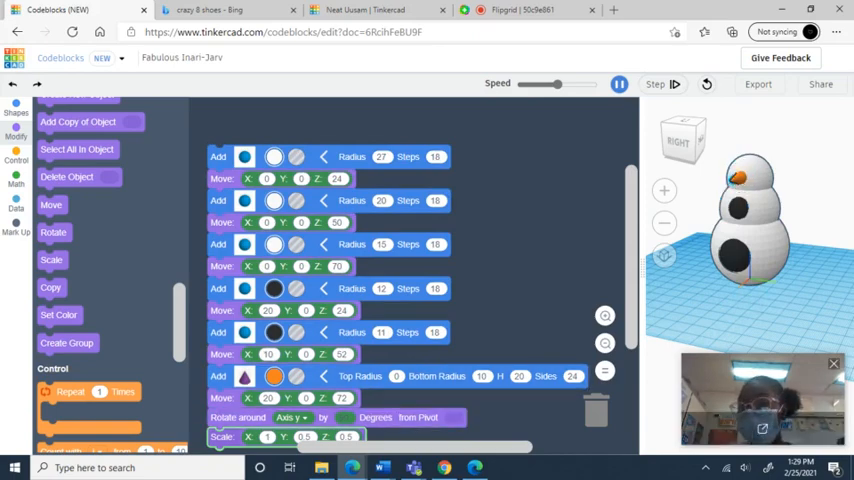
{"action": "left_click", "coordinate": [620, 84]}
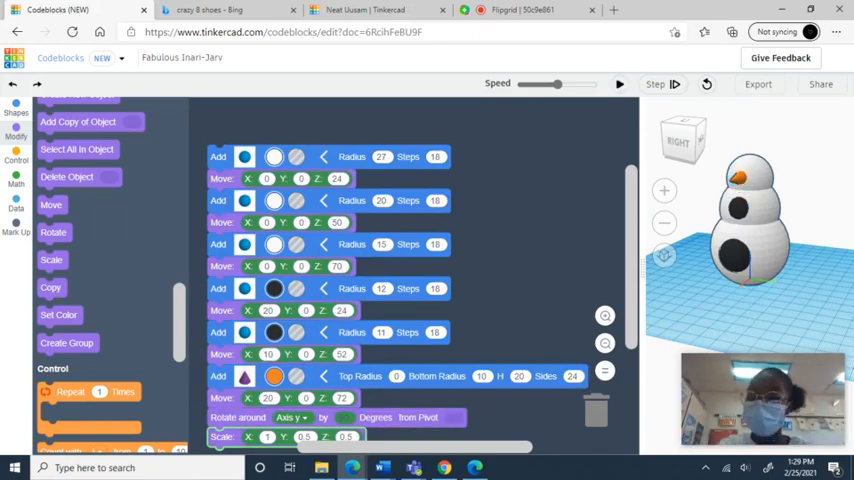